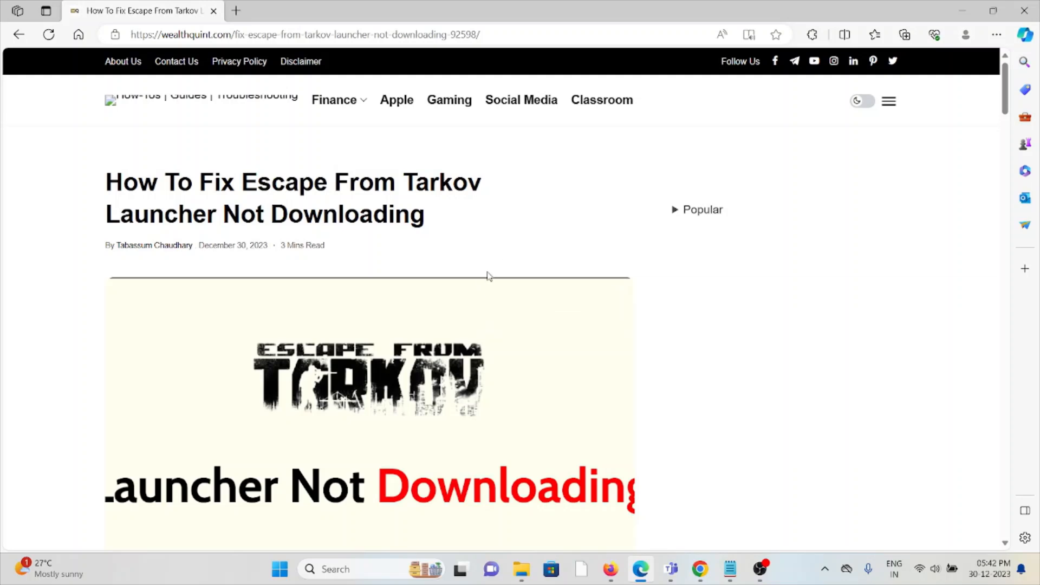
pyautogui.scroll(-3)
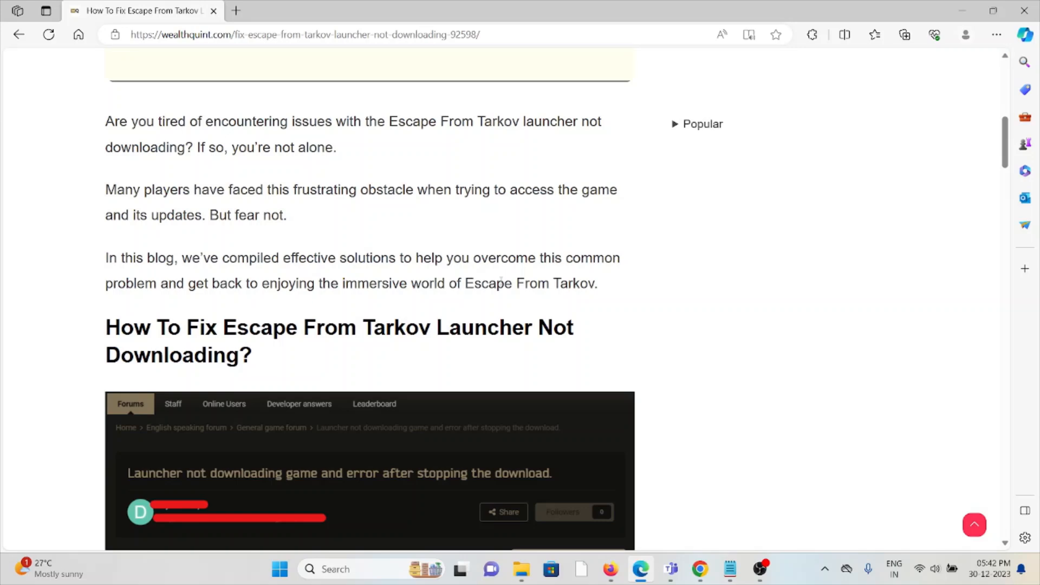
pyautogui.scroll(-3)
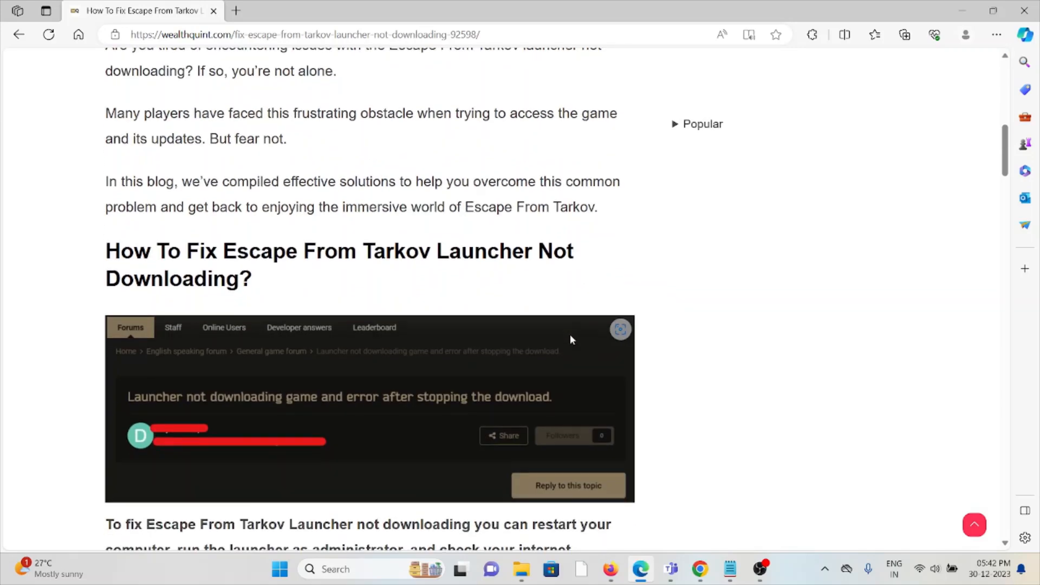
pyautogui.scroll(-3)
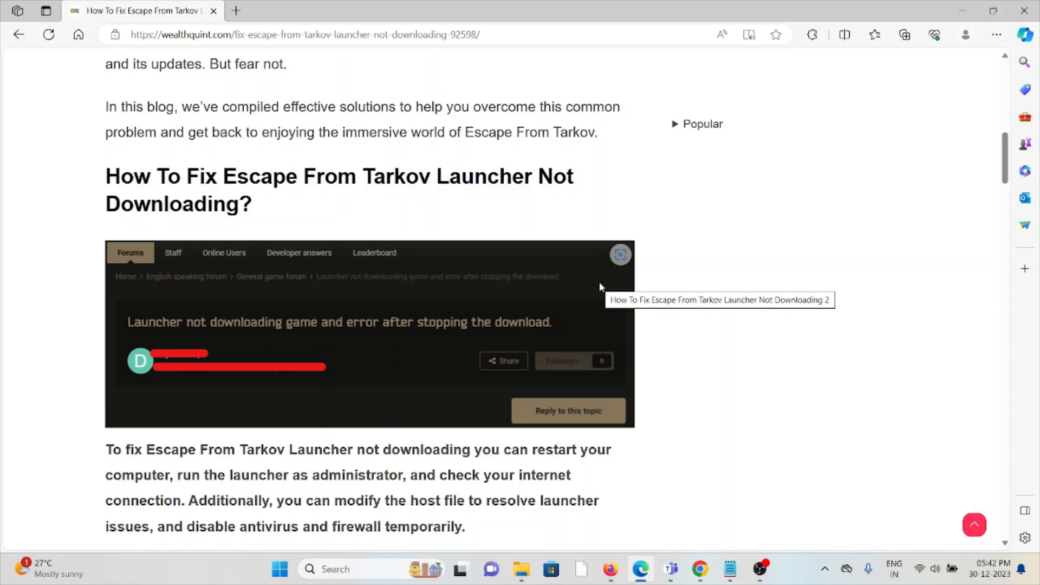
pyautogui.scroll(-3)
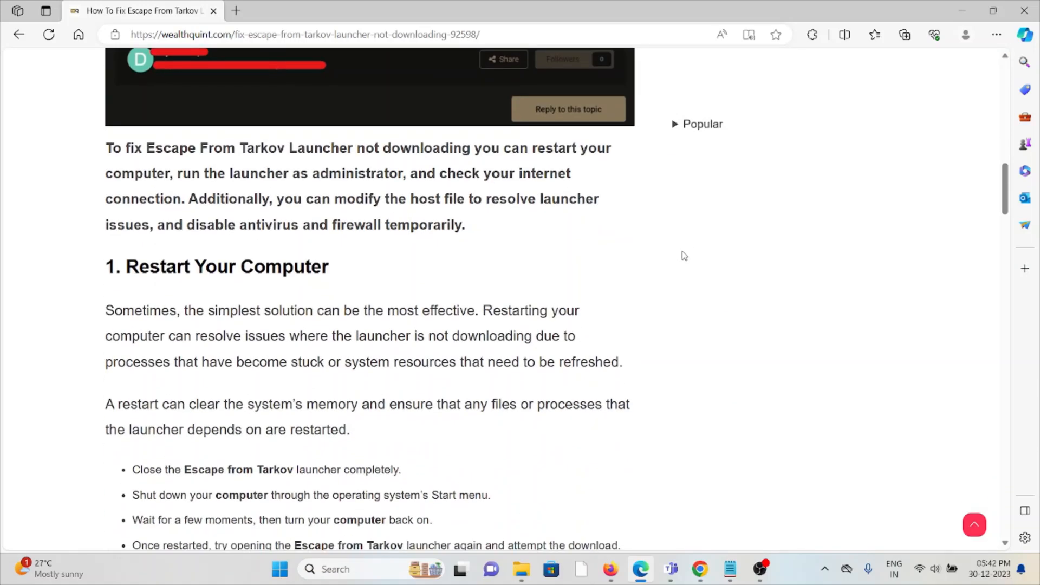
pyautogui.moveTo(679, 259)
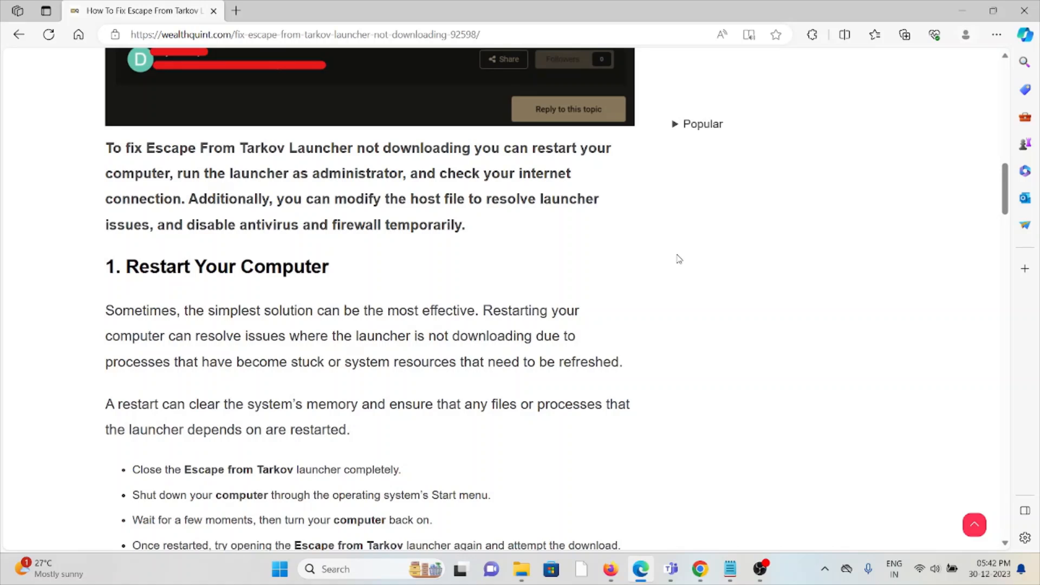
pyautogui.moveTo(684, 287)
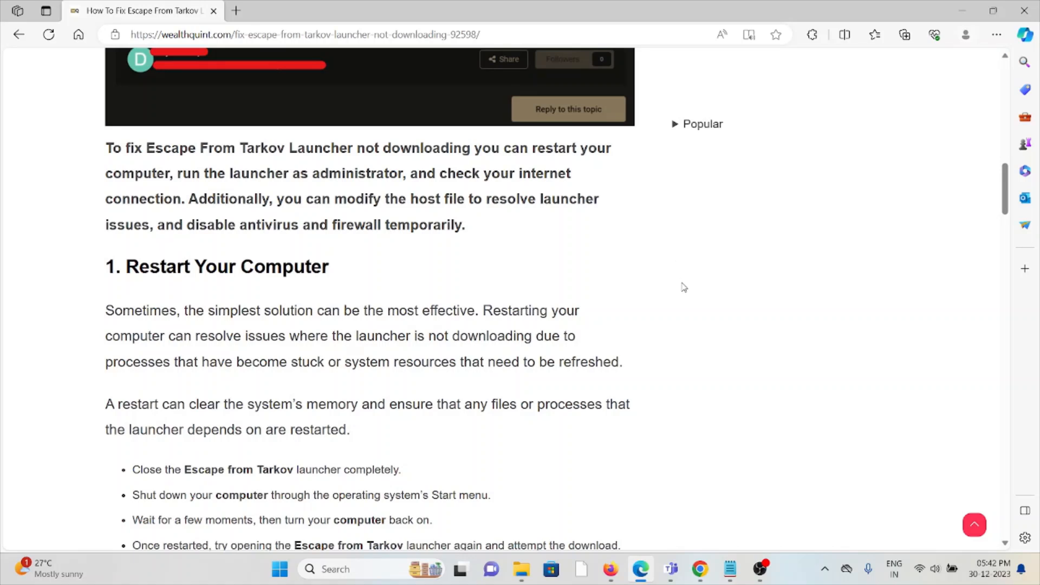
pyautogui.moveTo(657, 272)
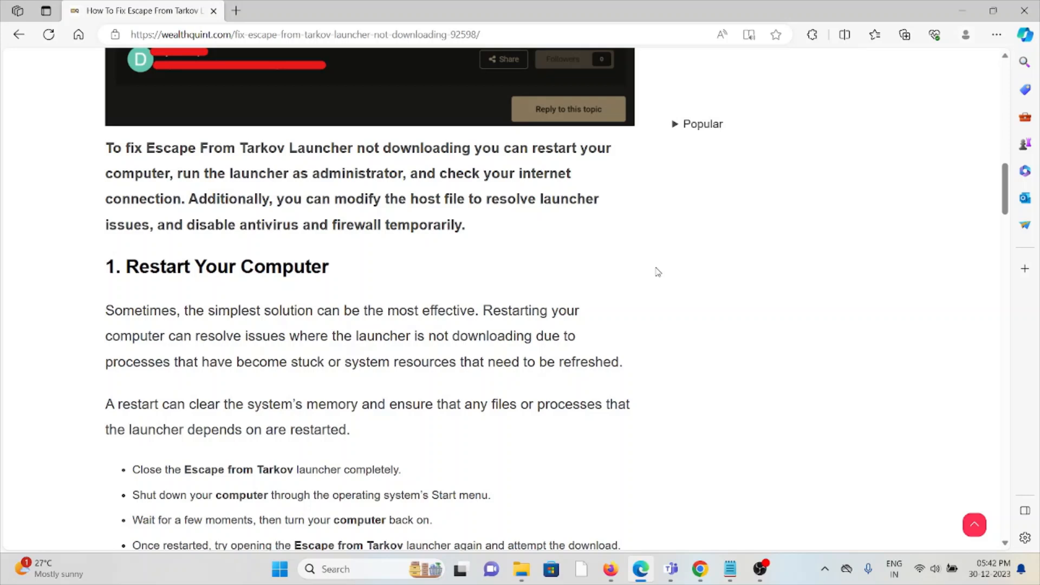
pyautogui.scroll(-3)
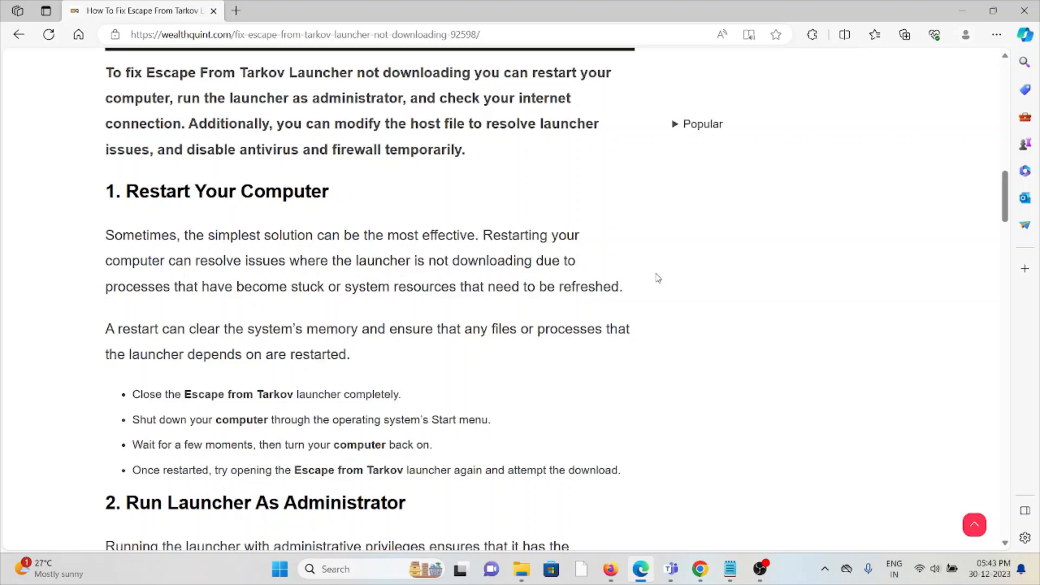
pyautogui.moveTo(660, 268)
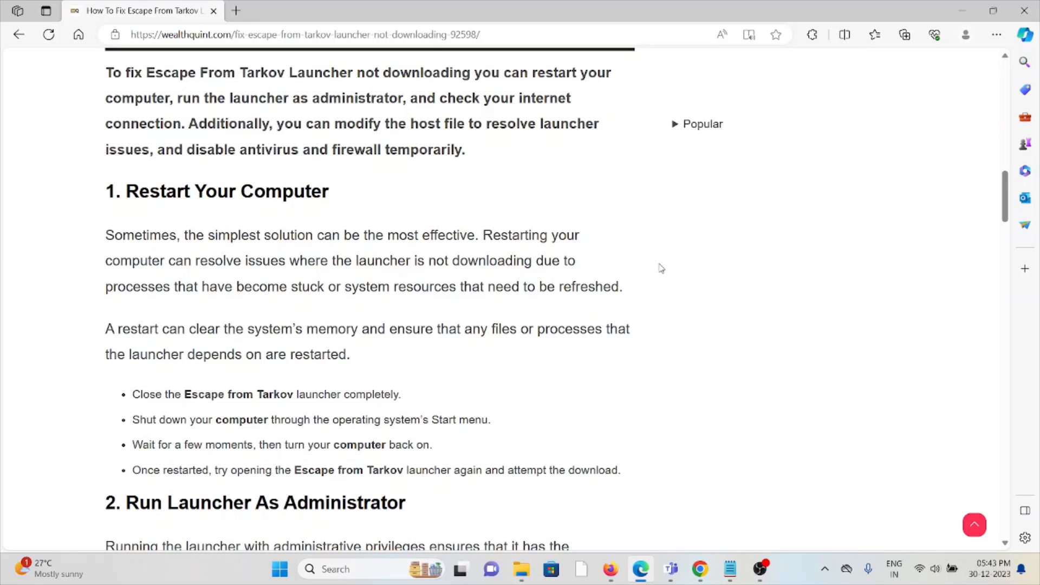
pyautogui.scroll(-3)
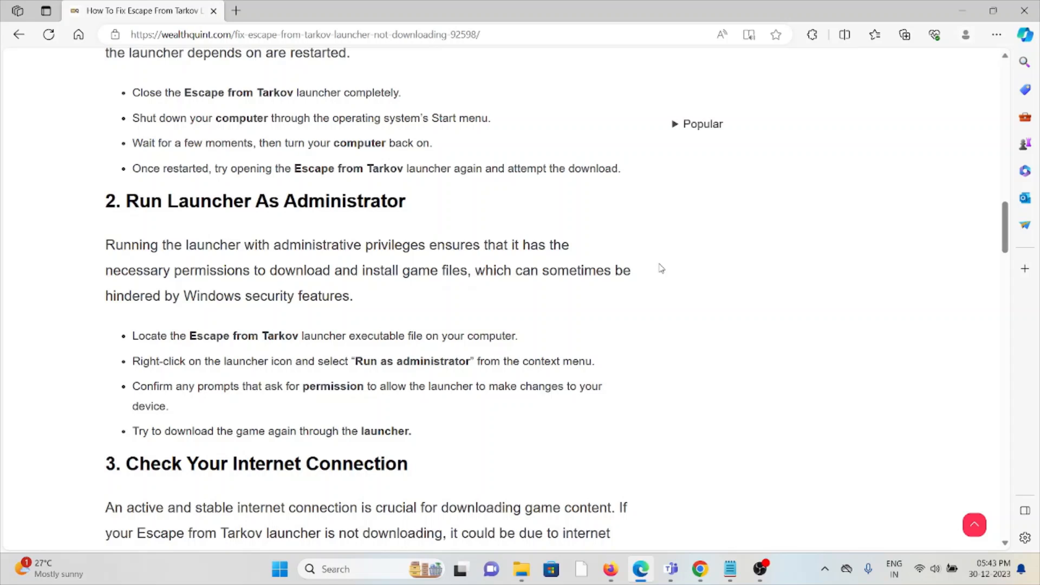
pyautogui.moveTo(679, 292)
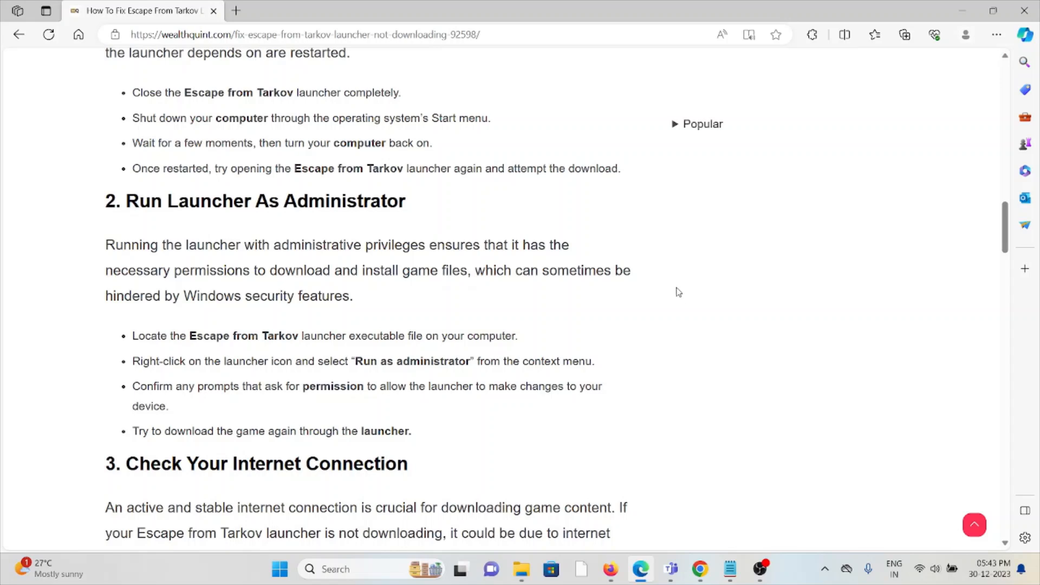
pyautogui.moveTo(684, 300)
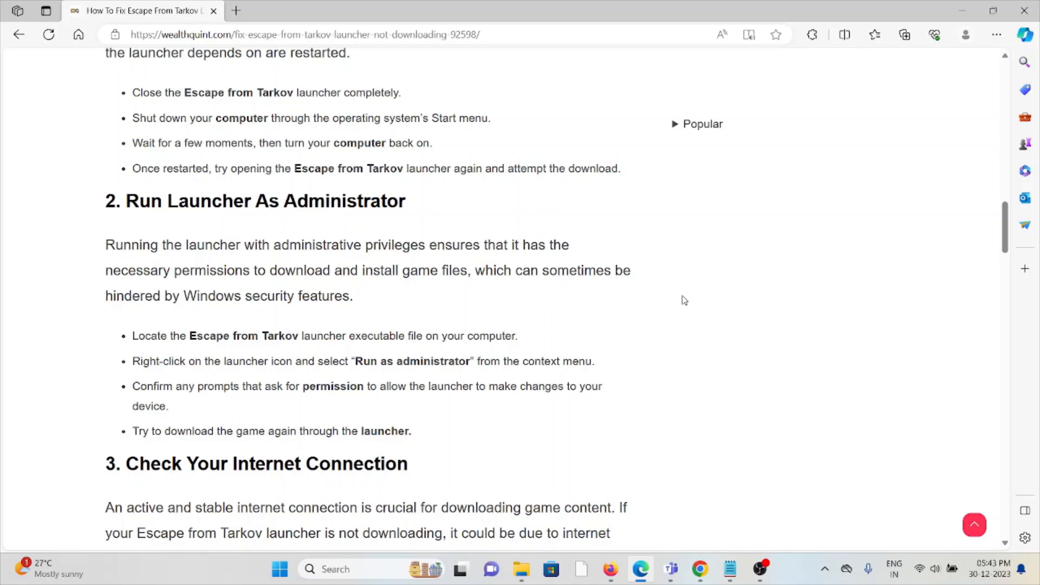
pyautogui.moveTo(690, 299)
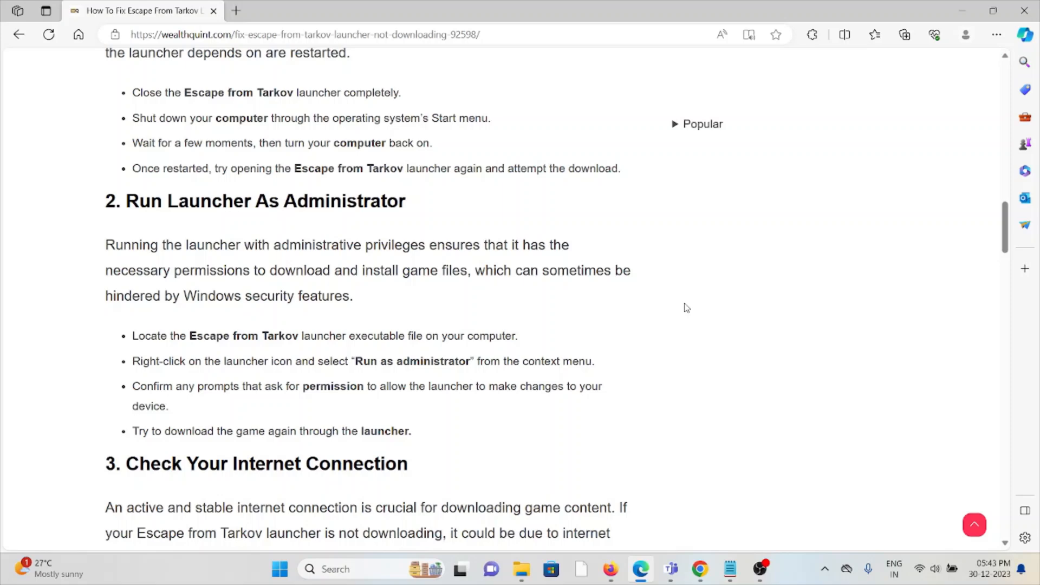
pyautogui.moveTo(688, 305)
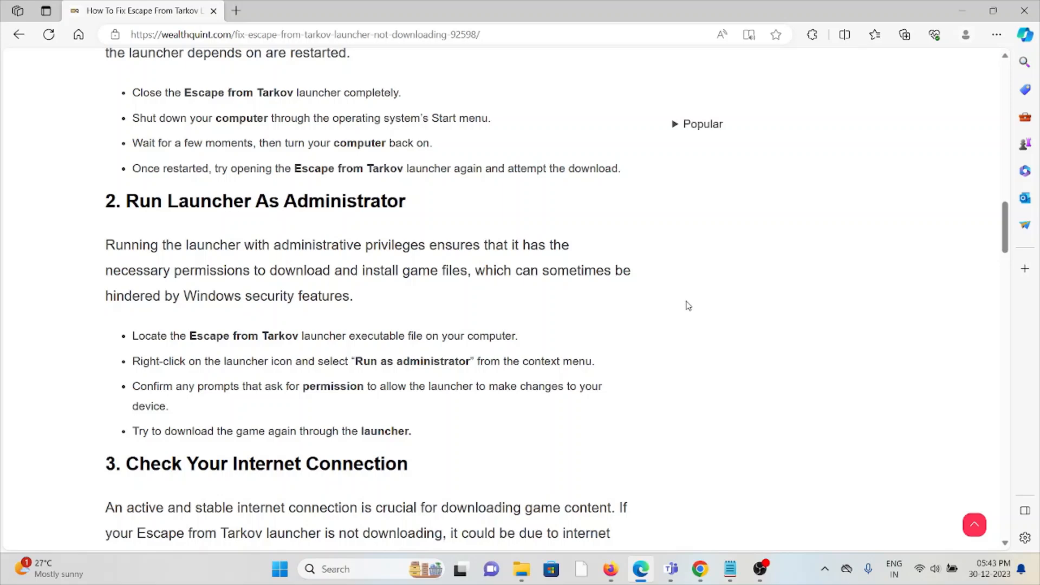
pyautogui.moveTo(680, 320)
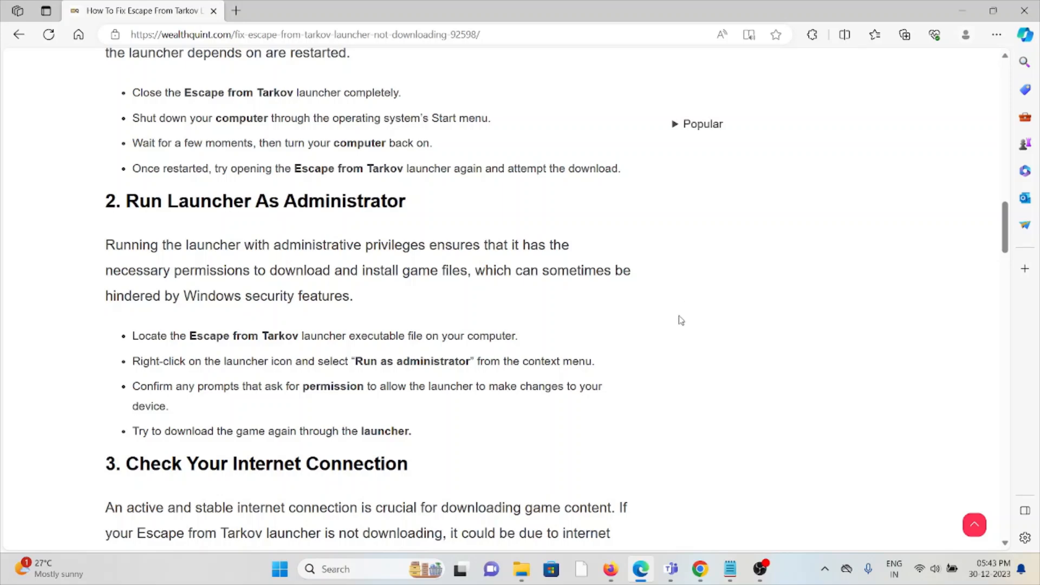
pyautogui.scroll(-3)
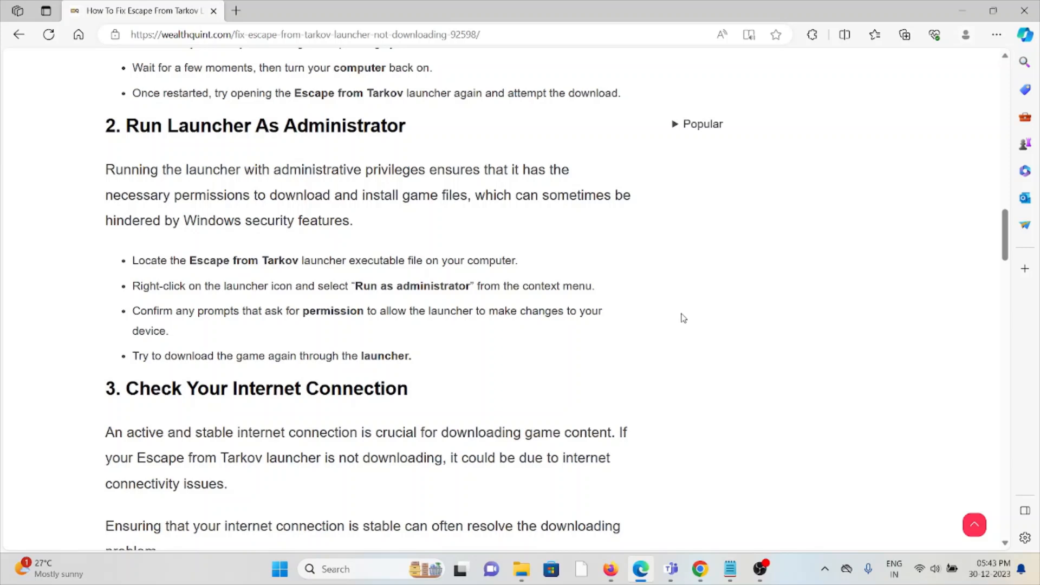
pyautogui.scroll(-3)
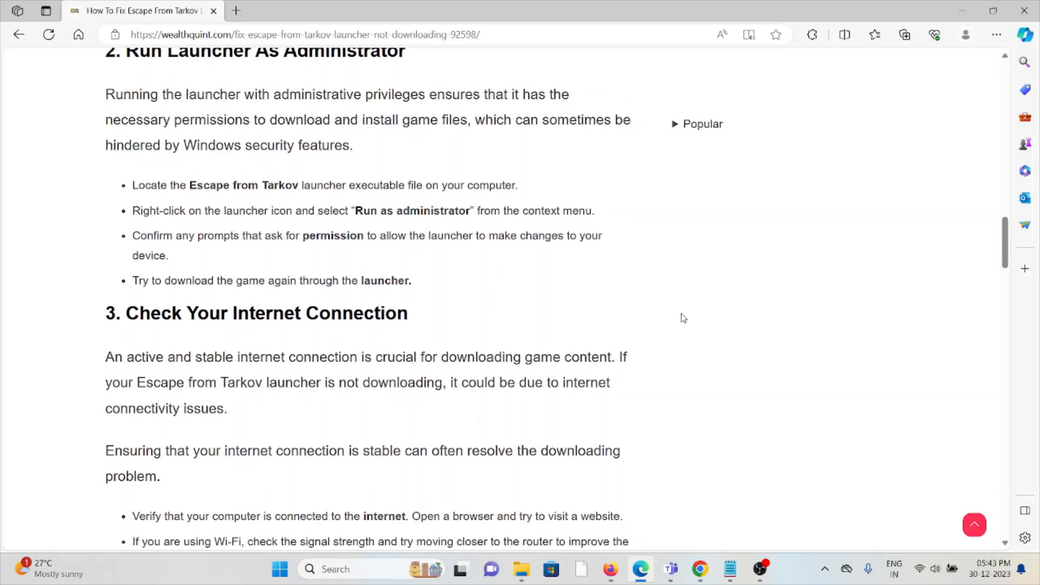
pyautogui.scroll(-3)
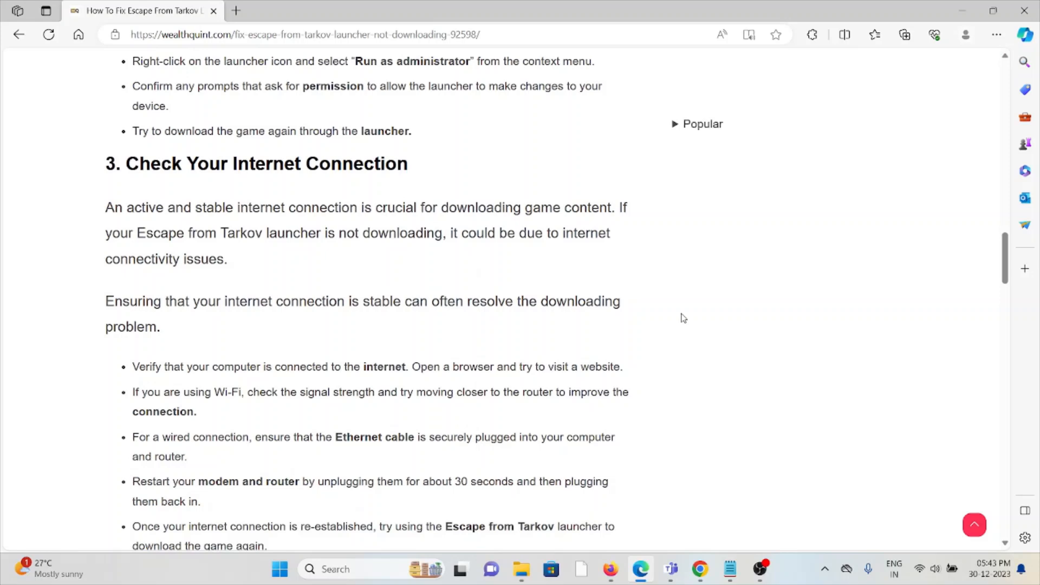
pyautogui.scroll(-3)
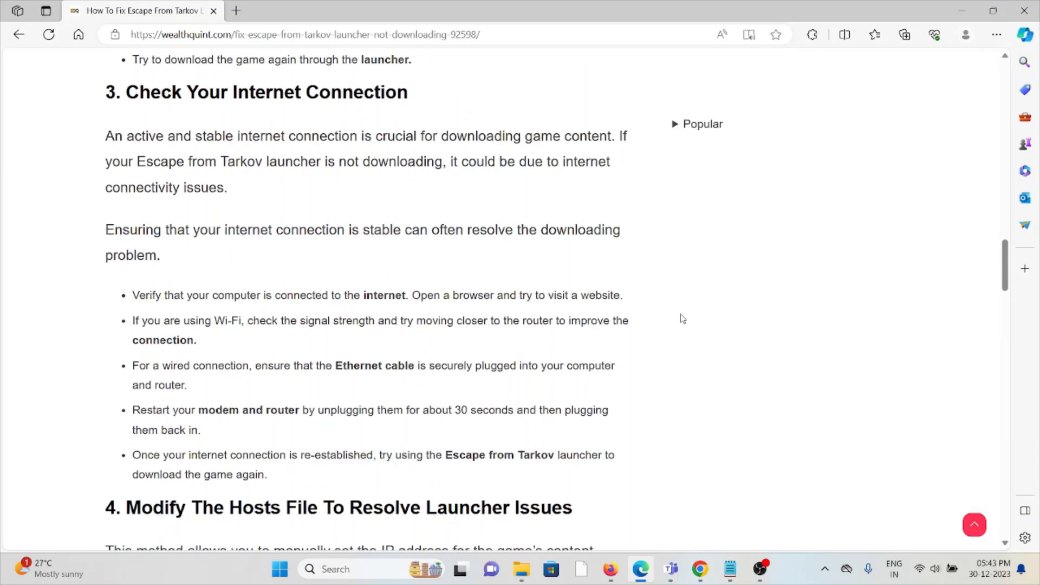
pyautogui.scroll(-3)
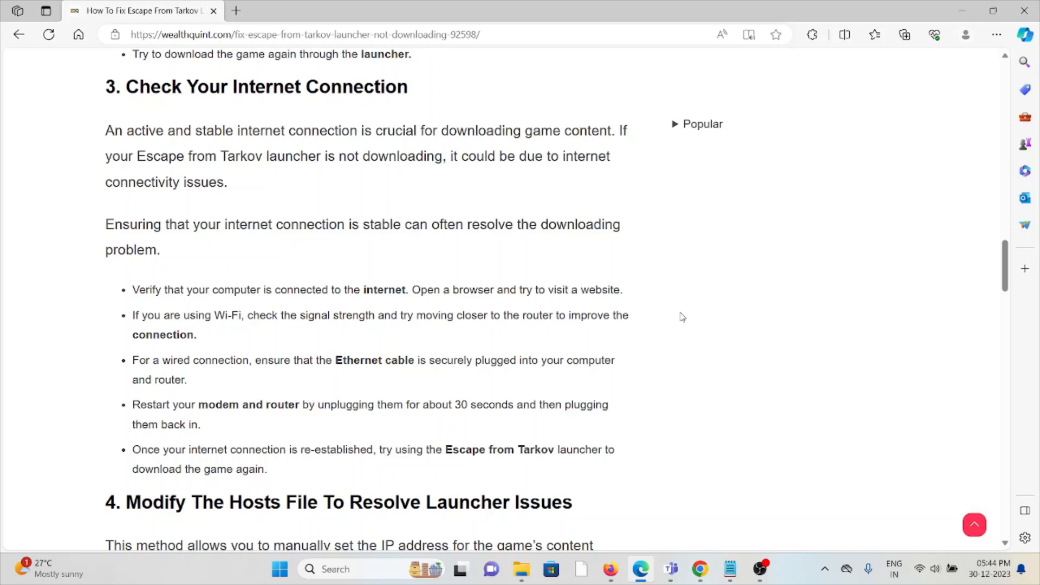
pyautogui.scroll(-3)
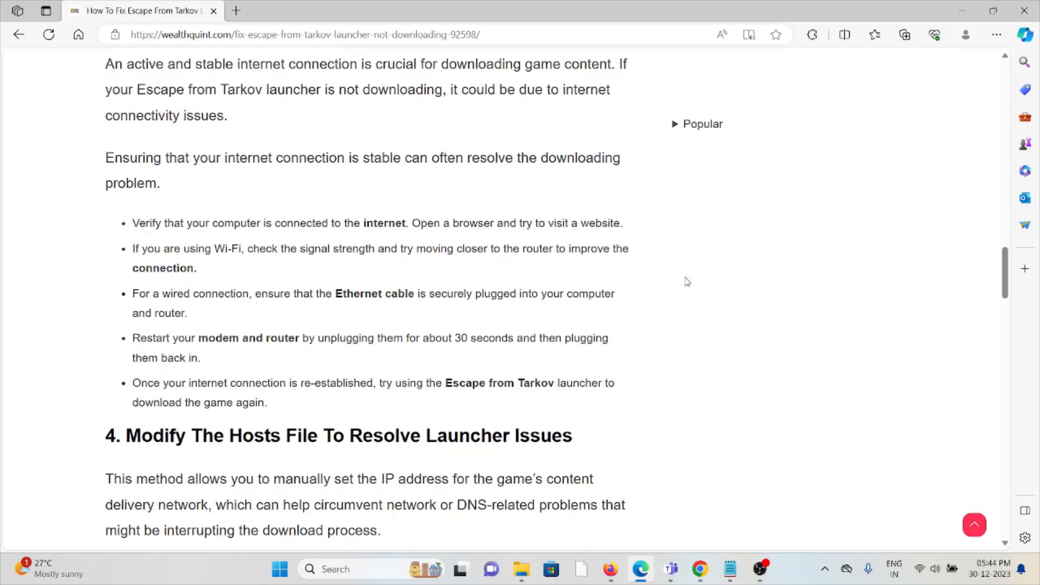
pyautogui.scroll(-3)
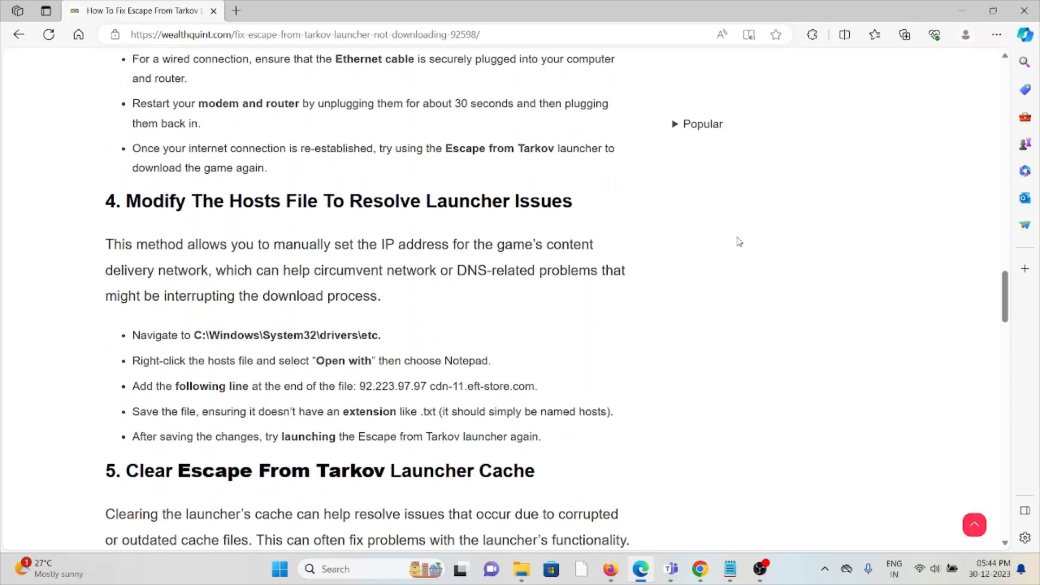
pyautogui.moveTo(686, 279)
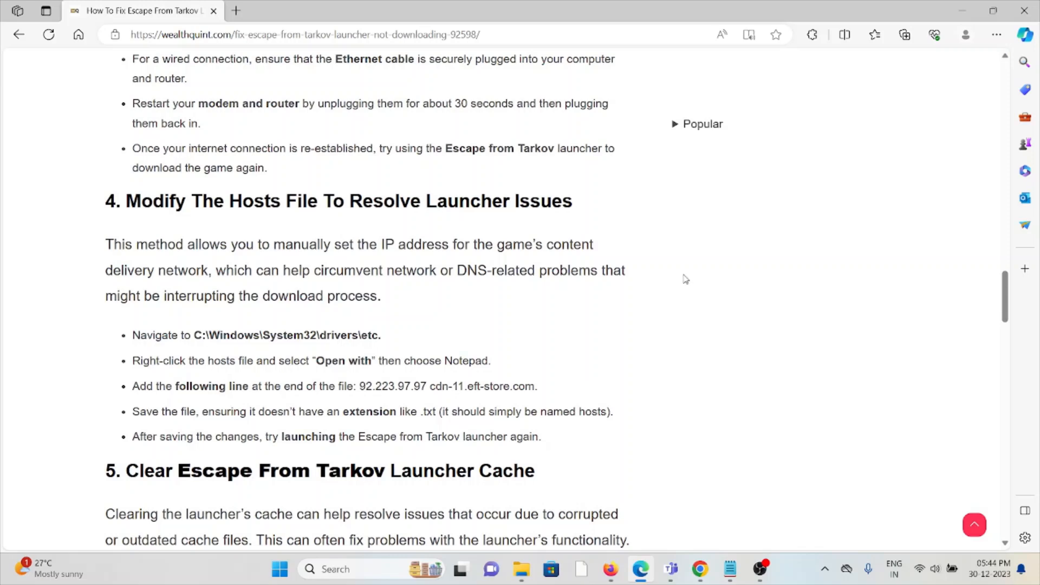
pyautogui.moveTo(713, 325)
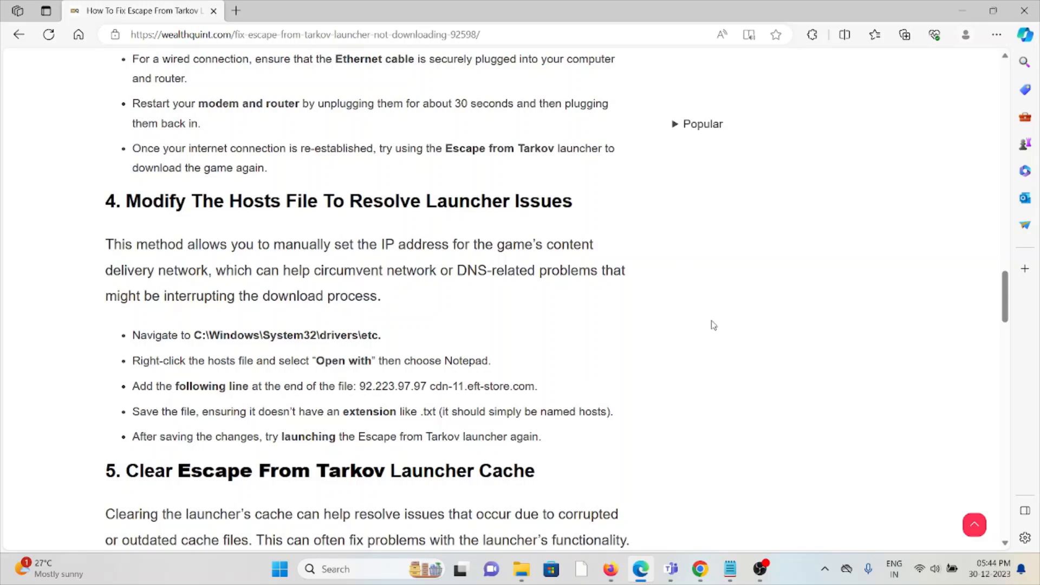
pyautogui.moveTo(661, 243)
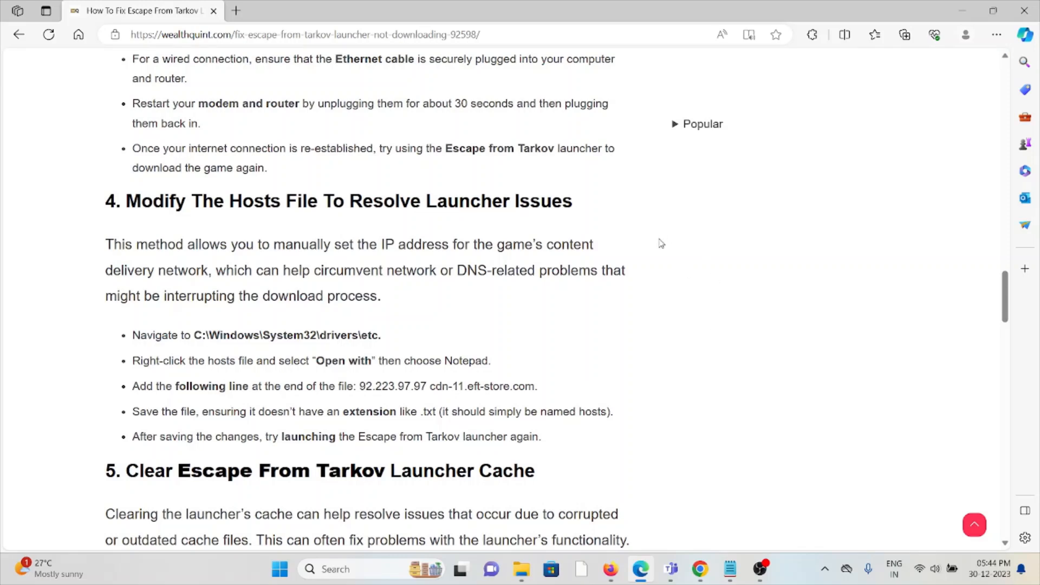
pyautogui.scroll(-3)
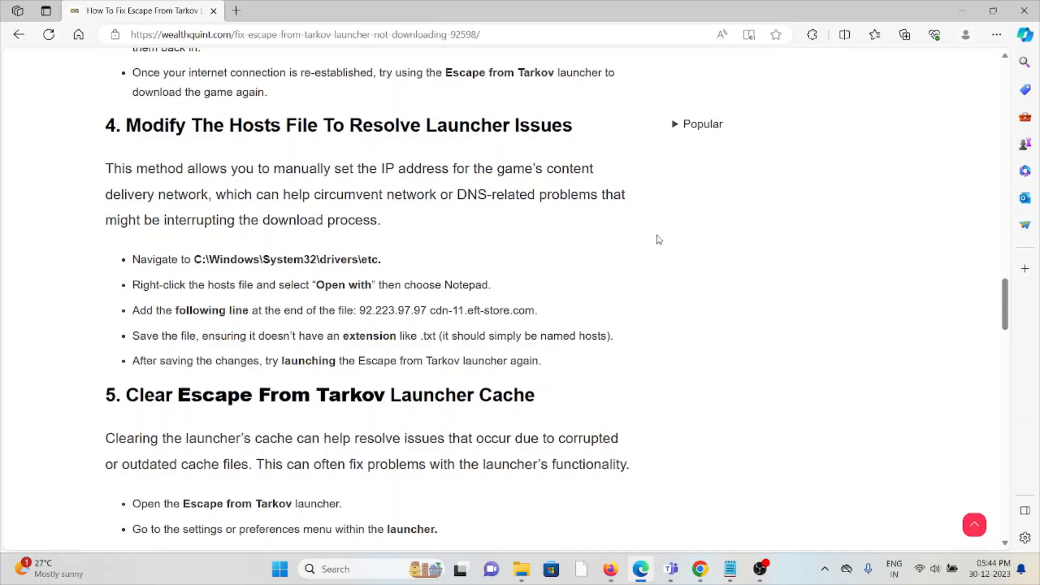
pyautogui.moveTo(665, 225)
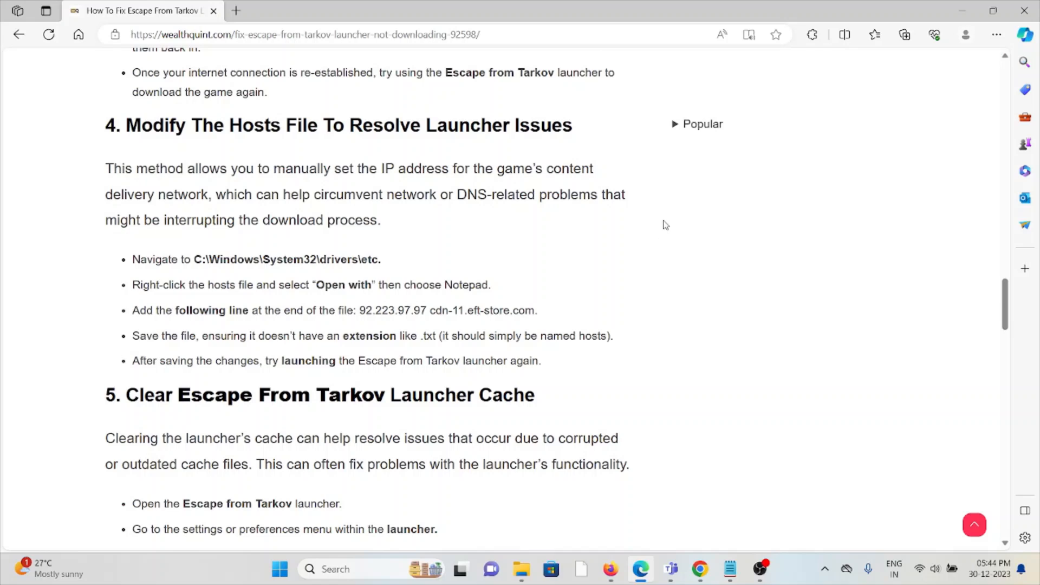
pyautogui.moveTo(683, 198)
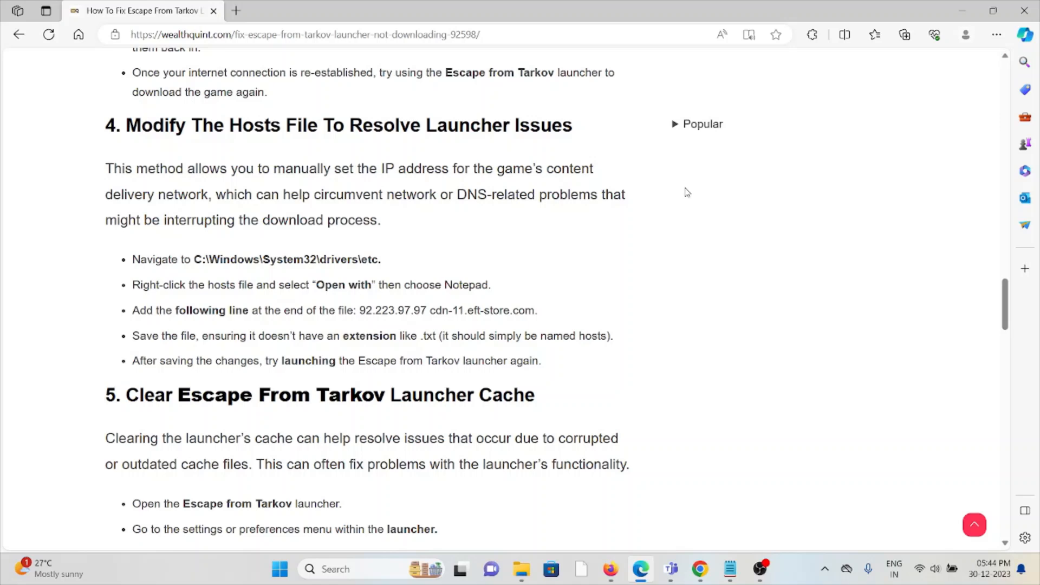
pyautogui.moveTo(699, 185)
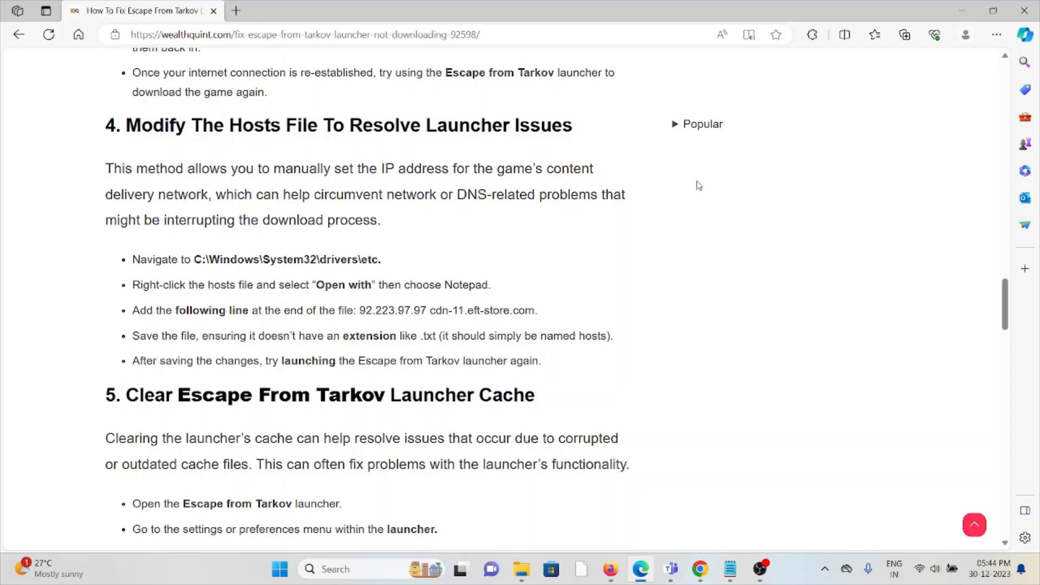
pyautogui.moveTo(646, 265)
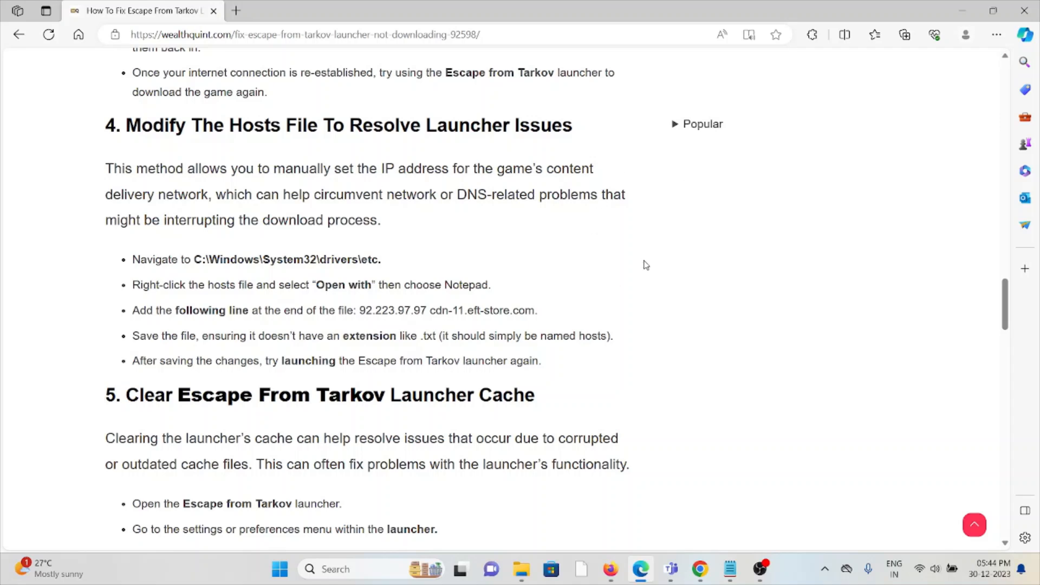
pyautogui.moveTo(639, 253)
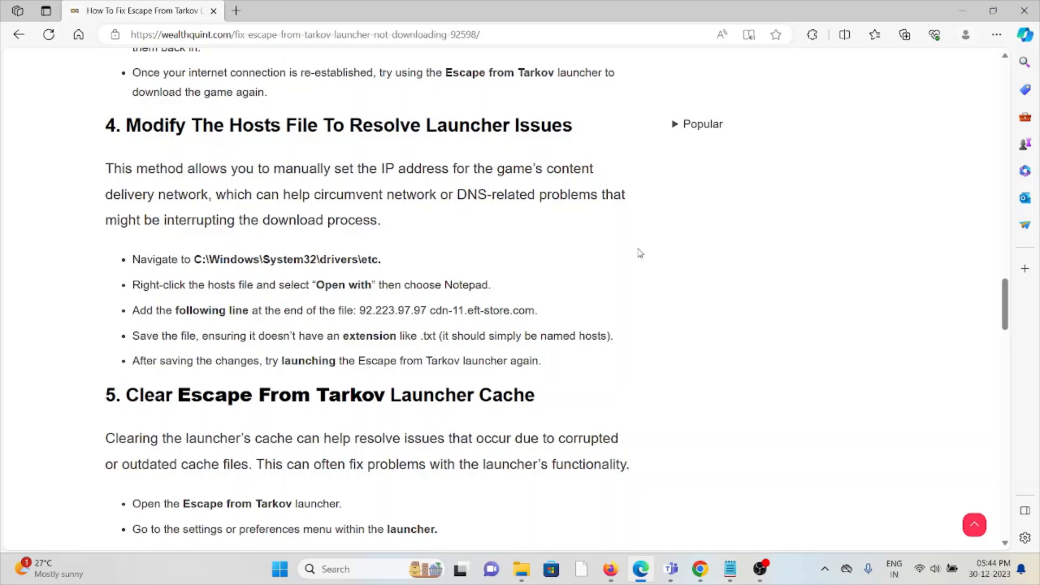
pyautogui.moveTo(538, 266)
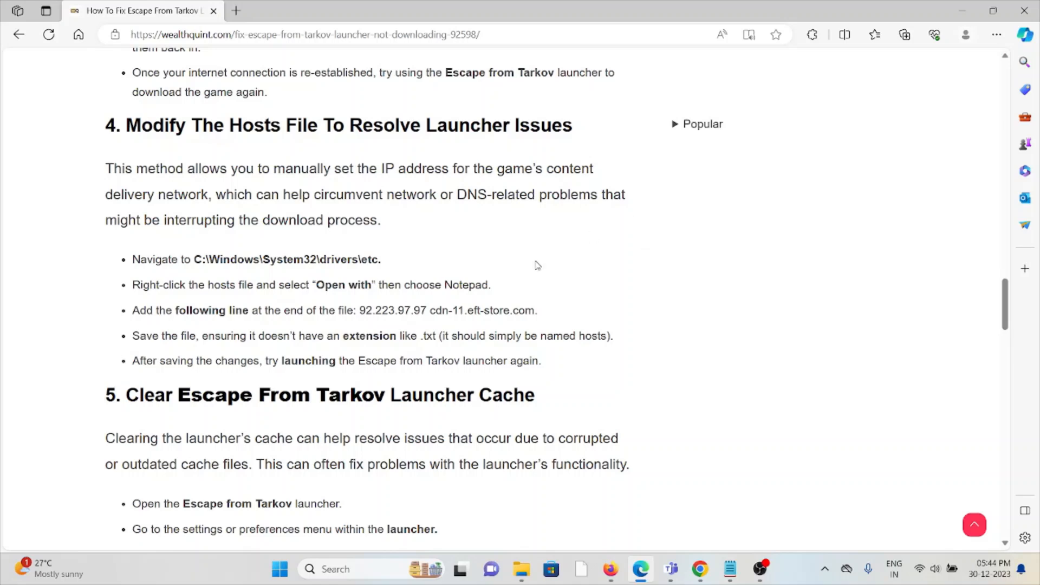
pyautogui.moveTo(376, 345)
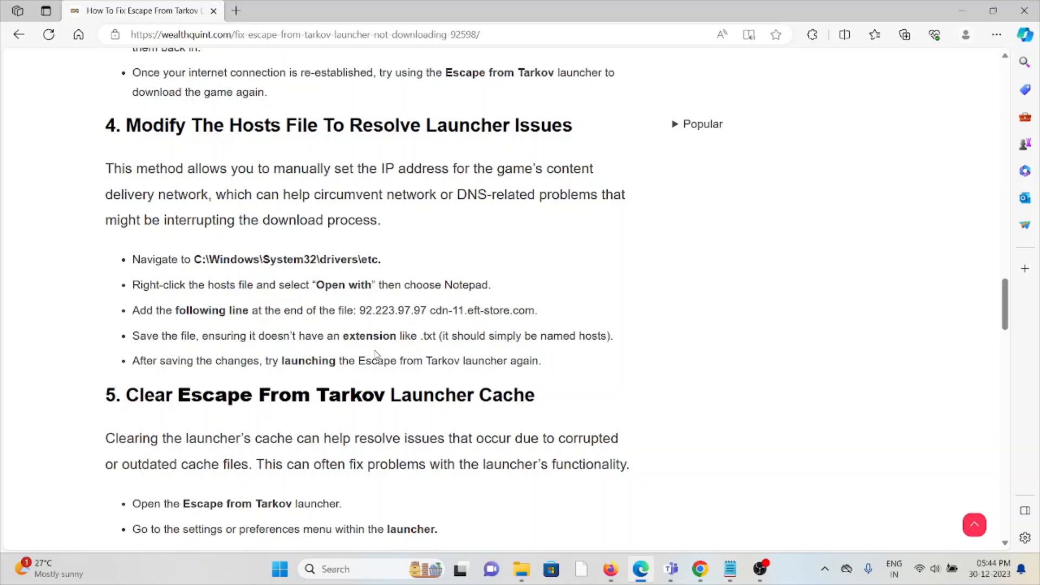
pyautogui.moveTo(341, 299)
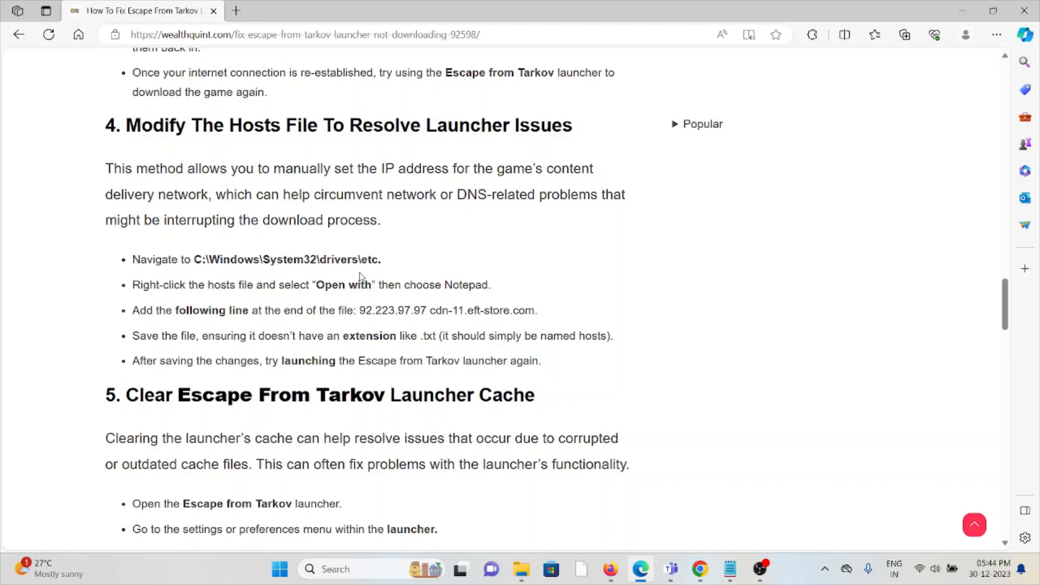
pyautogui.scroll(-3)
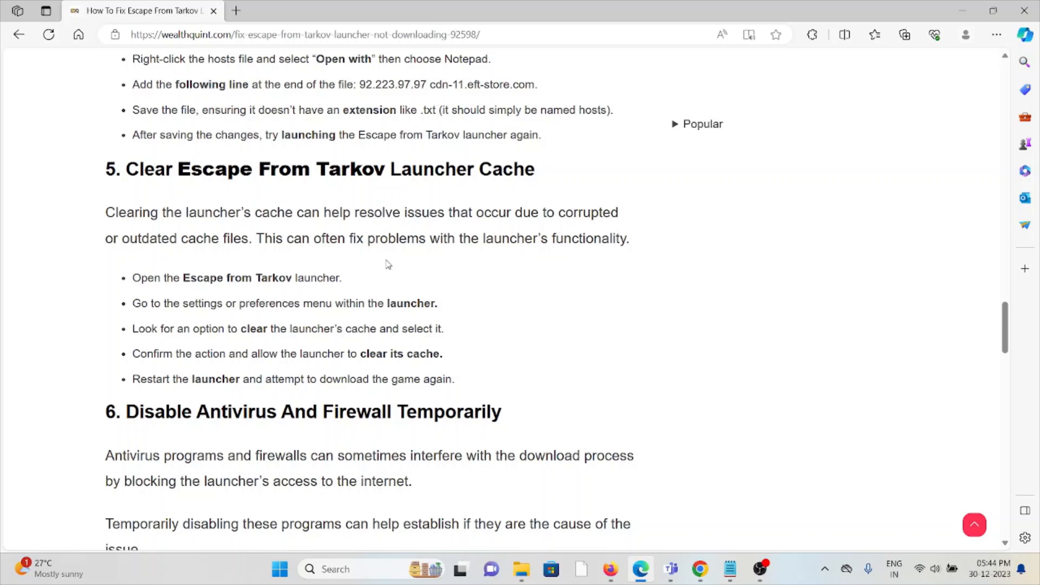
pyautogui.moveTo(406, 259)
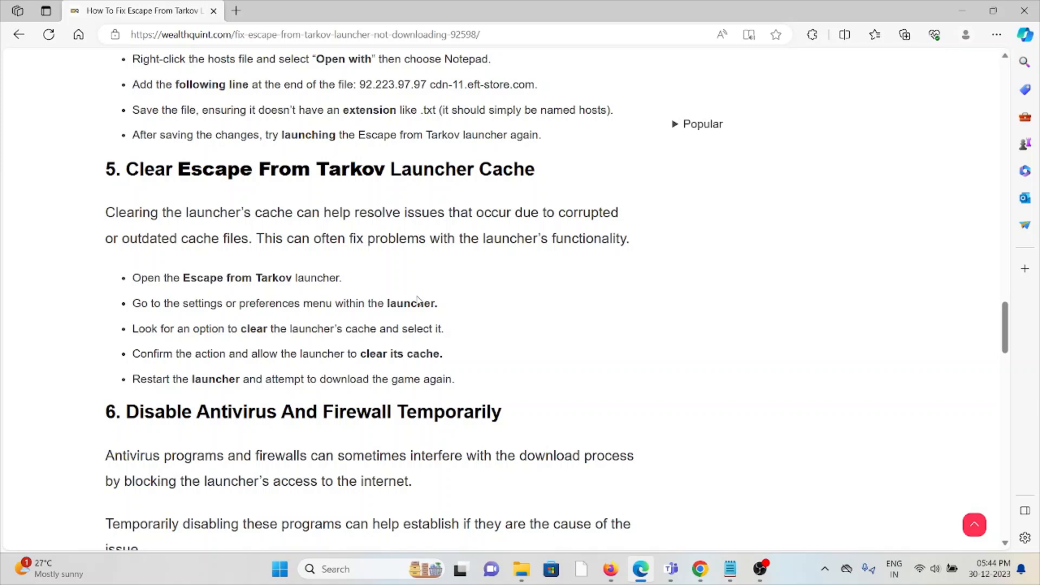
pyautogui.moveTo(555, 280)
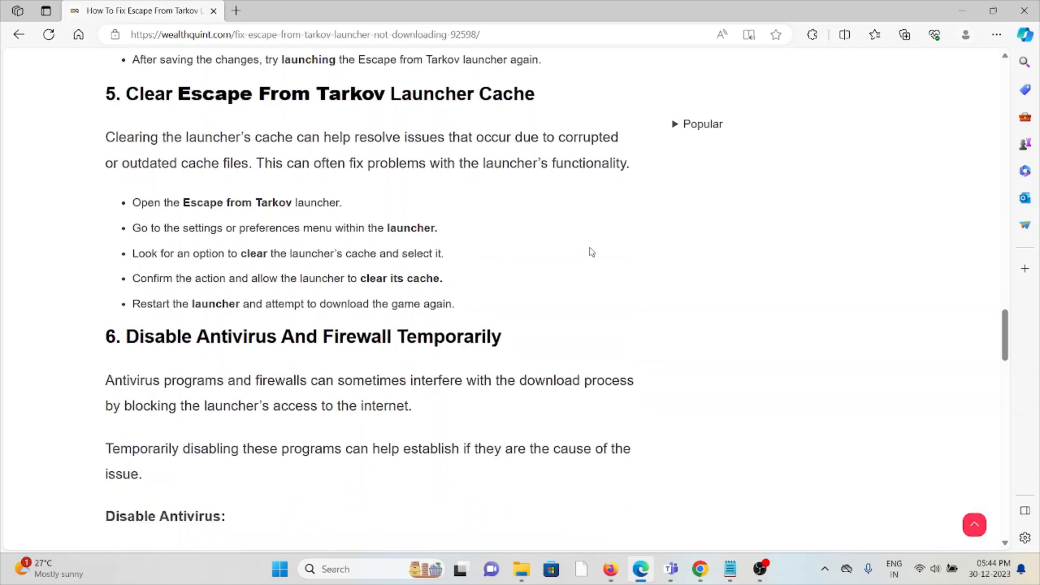
pyautogui.scroll(-3)
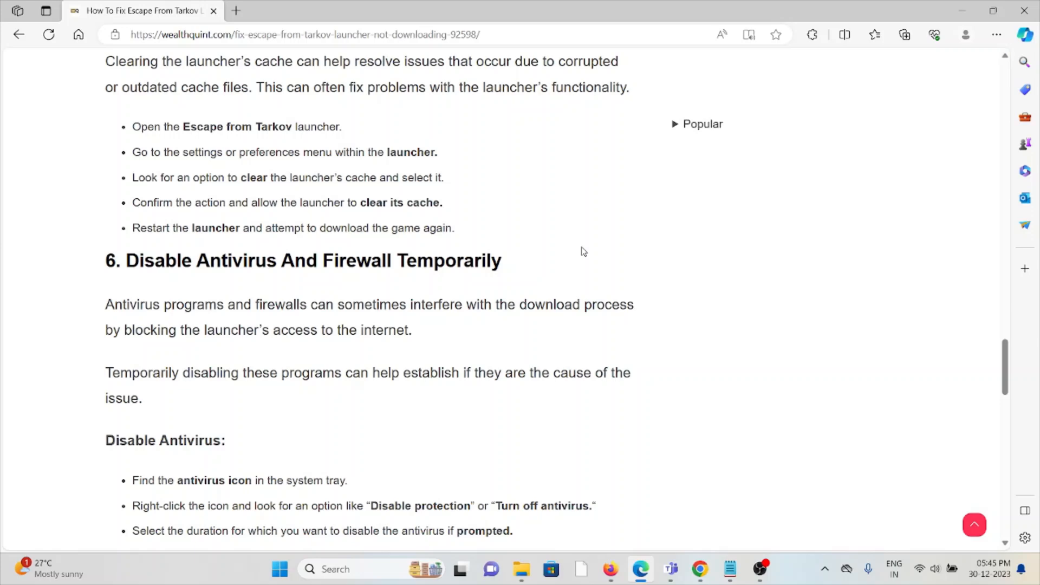
pyautogui.moveTo(582, 252)
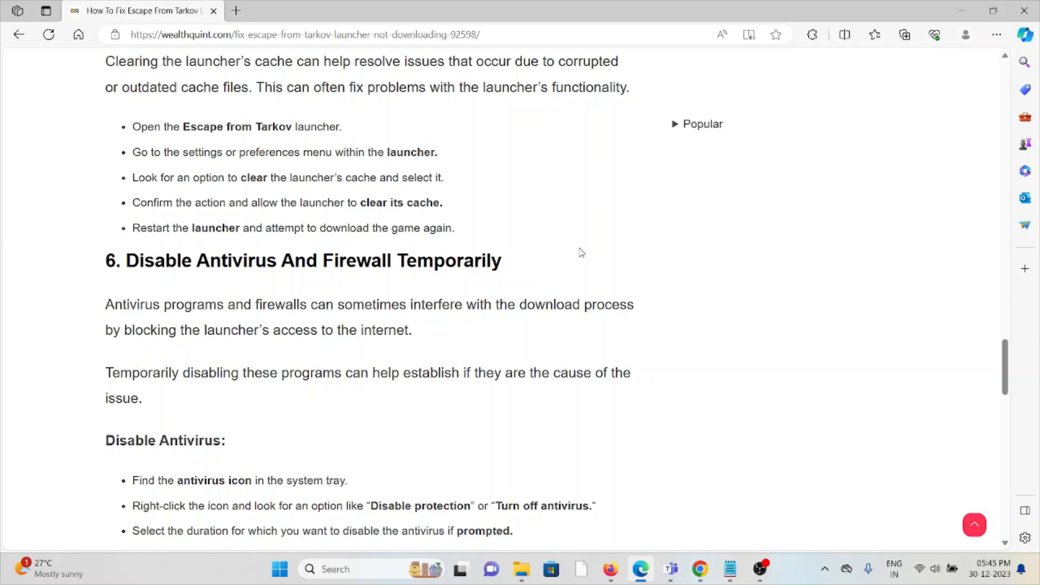
pyautogui.scroll(-3)
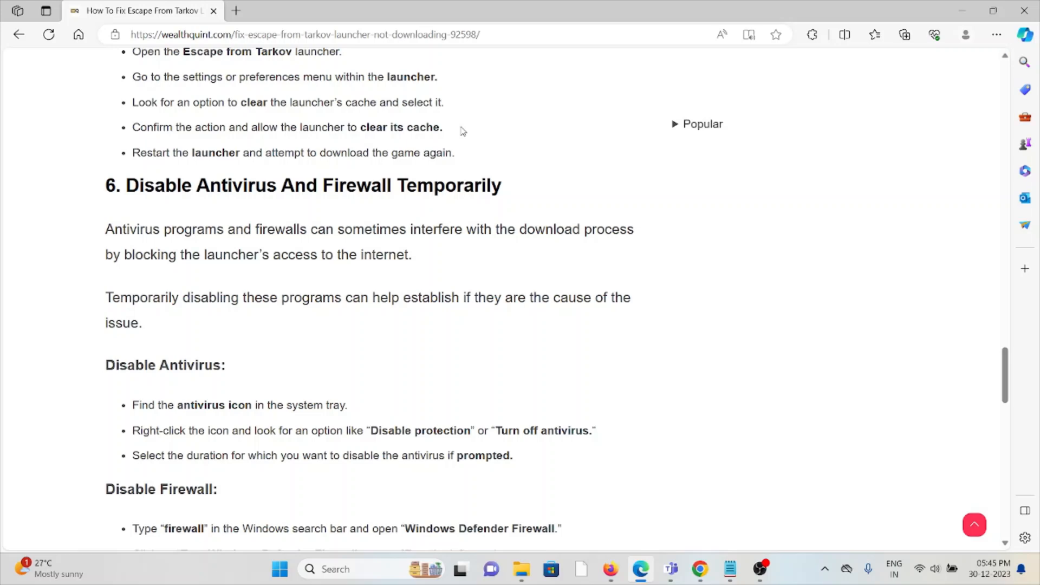
pyautogui.scroll(-3)
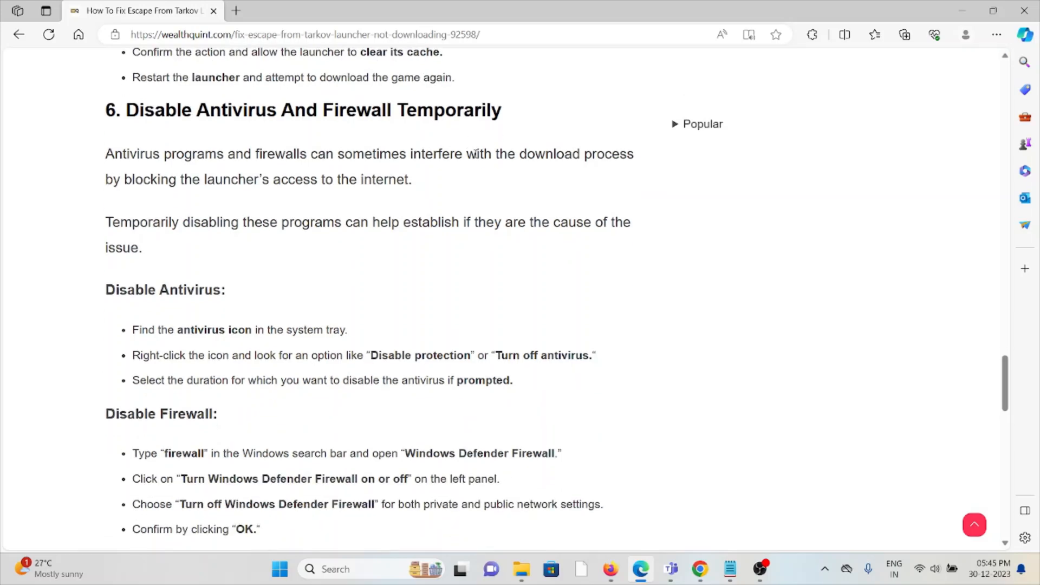
pyautogui.scroll(-3)
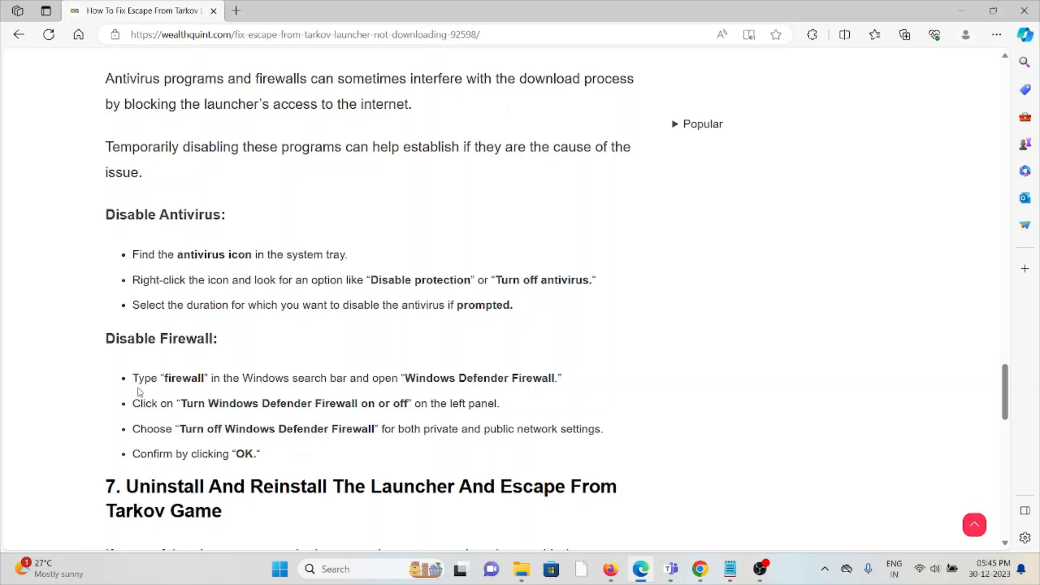
pyautogui.scroll(3)
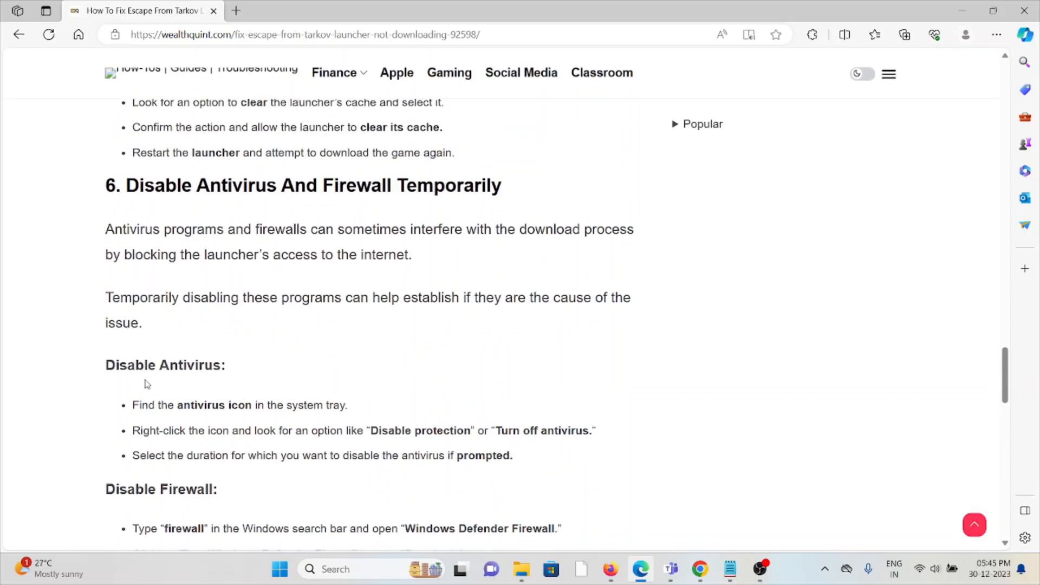
pyautogui.moveTo(179, 333)
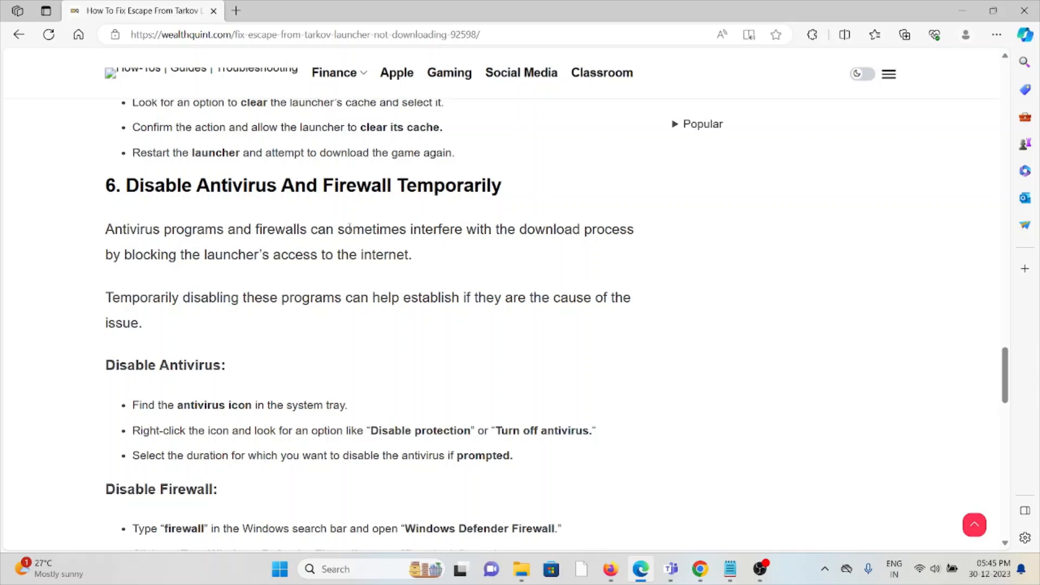
pyautogui.scroll(-3)
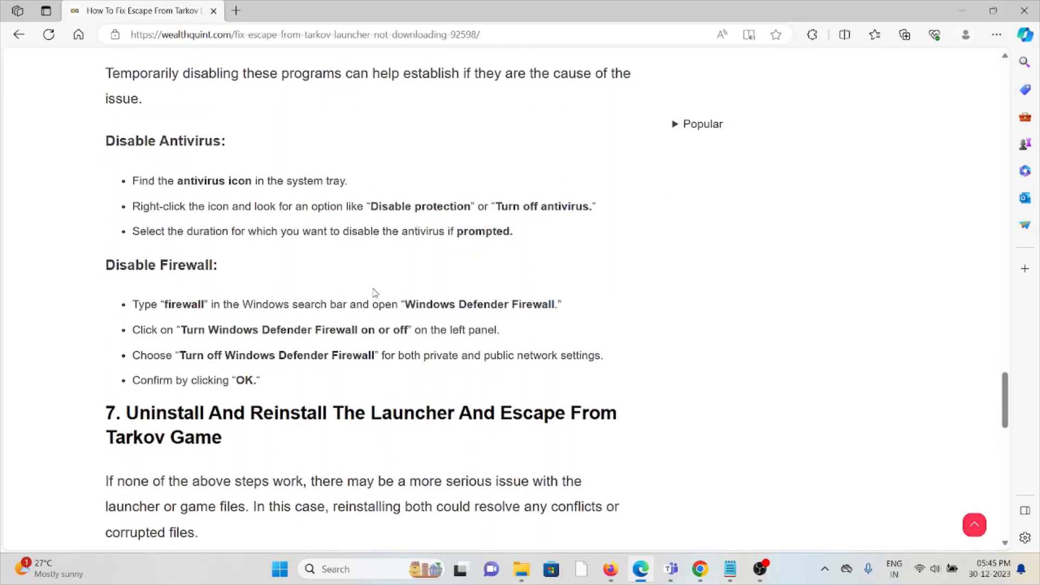
pyautogui.scroll(-3)
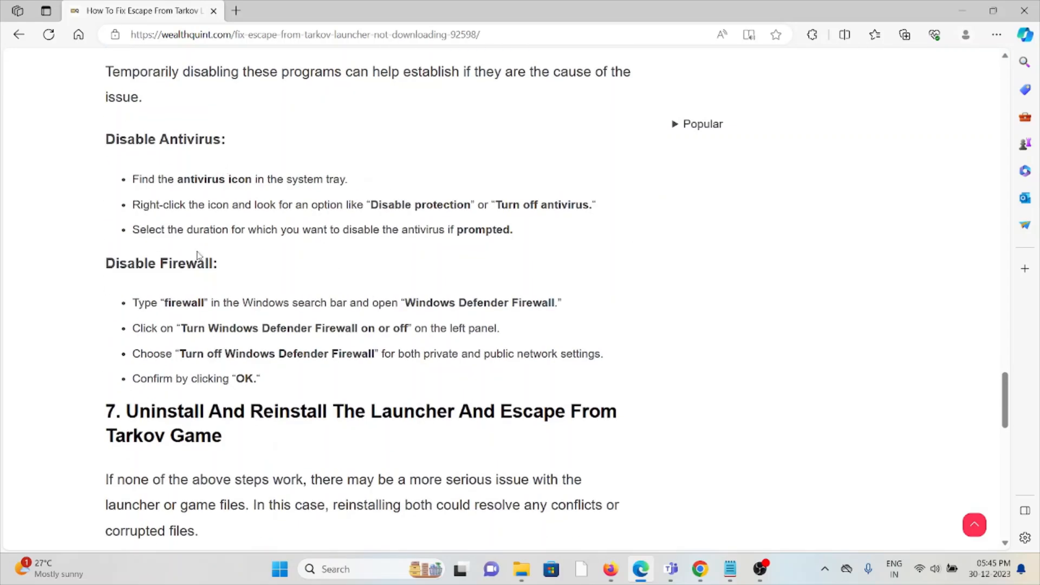
pyautogui.scroll(-3)
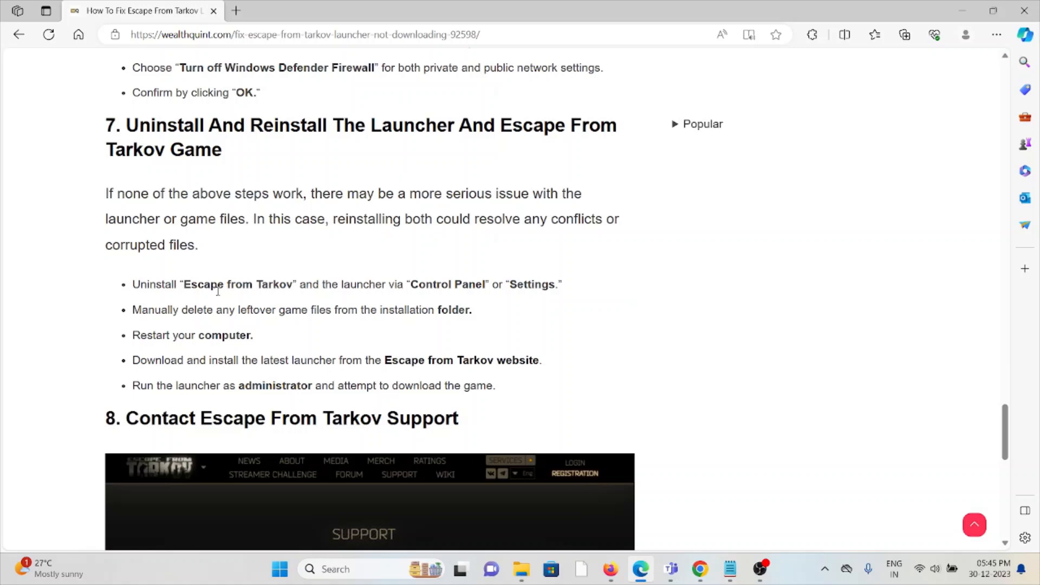
pyautogui.scroll(-3)
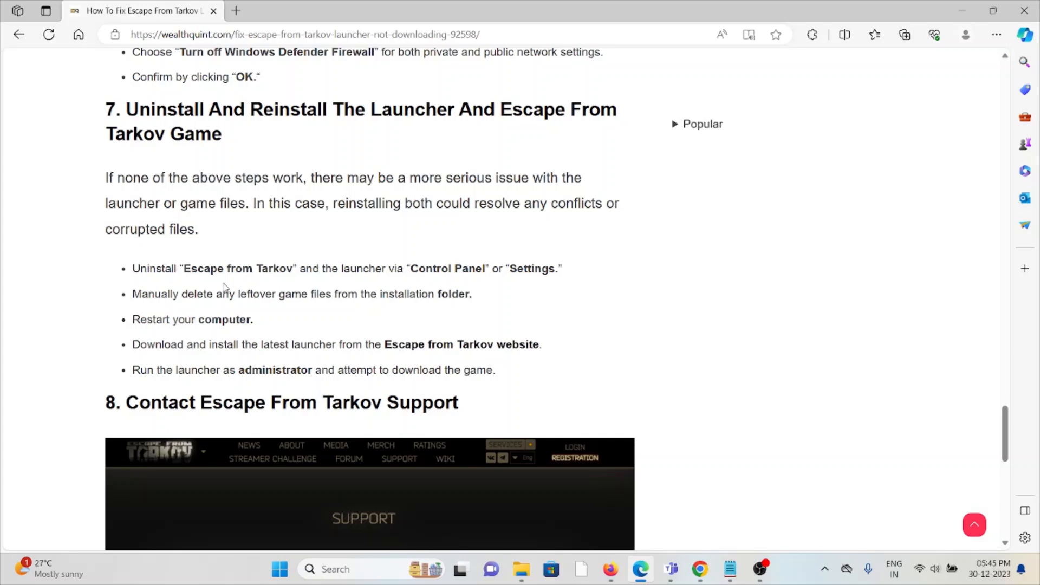
pyautogui.scroll(-3)
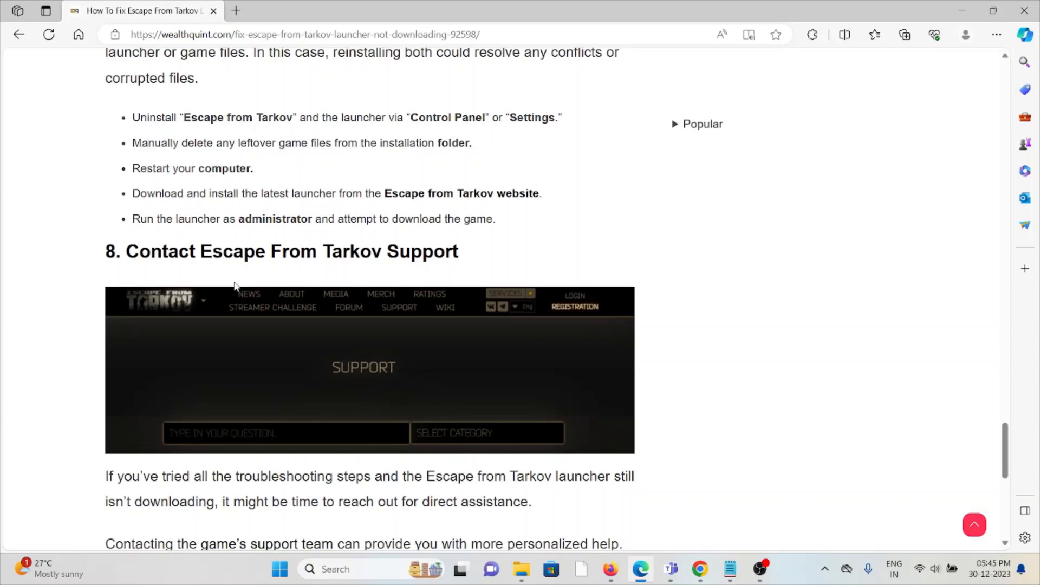
pyautogui.scroll(-3)
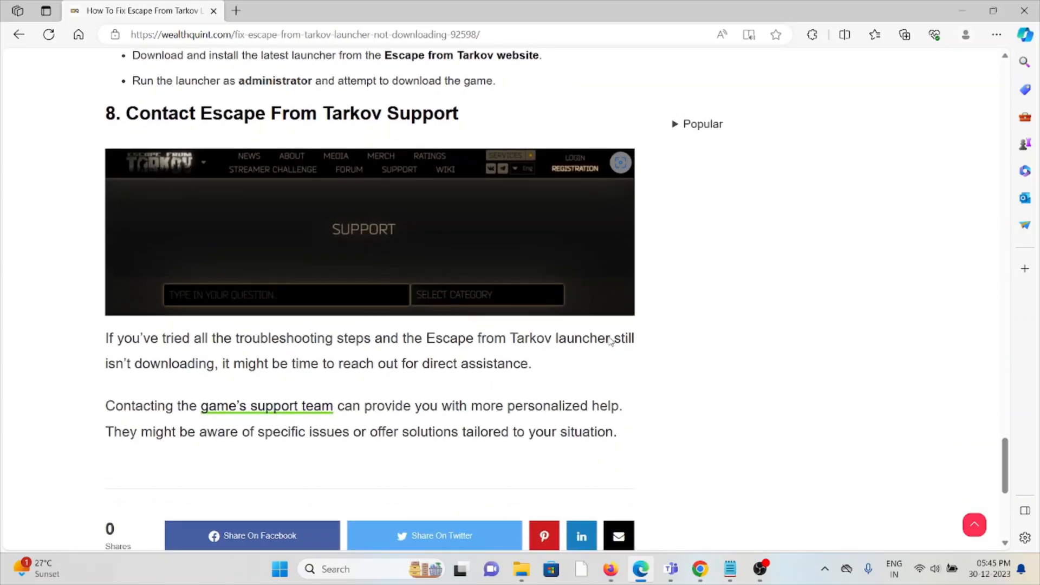